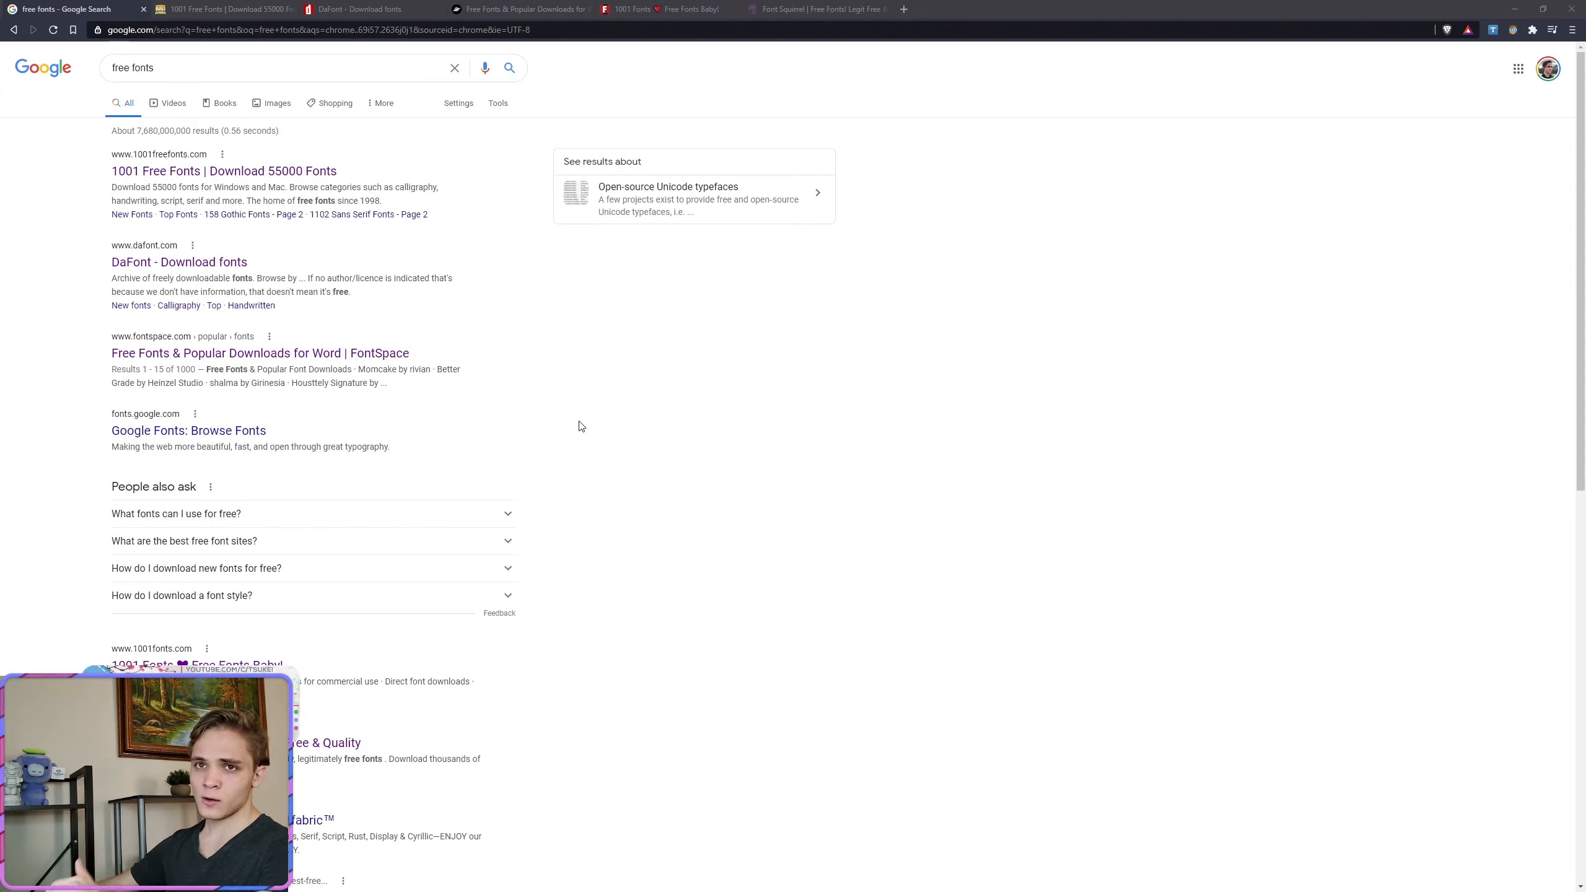
Step: On 1001 Free Fonts, browse the Medieval category and then the Fire category listing
scroll(down, 3)
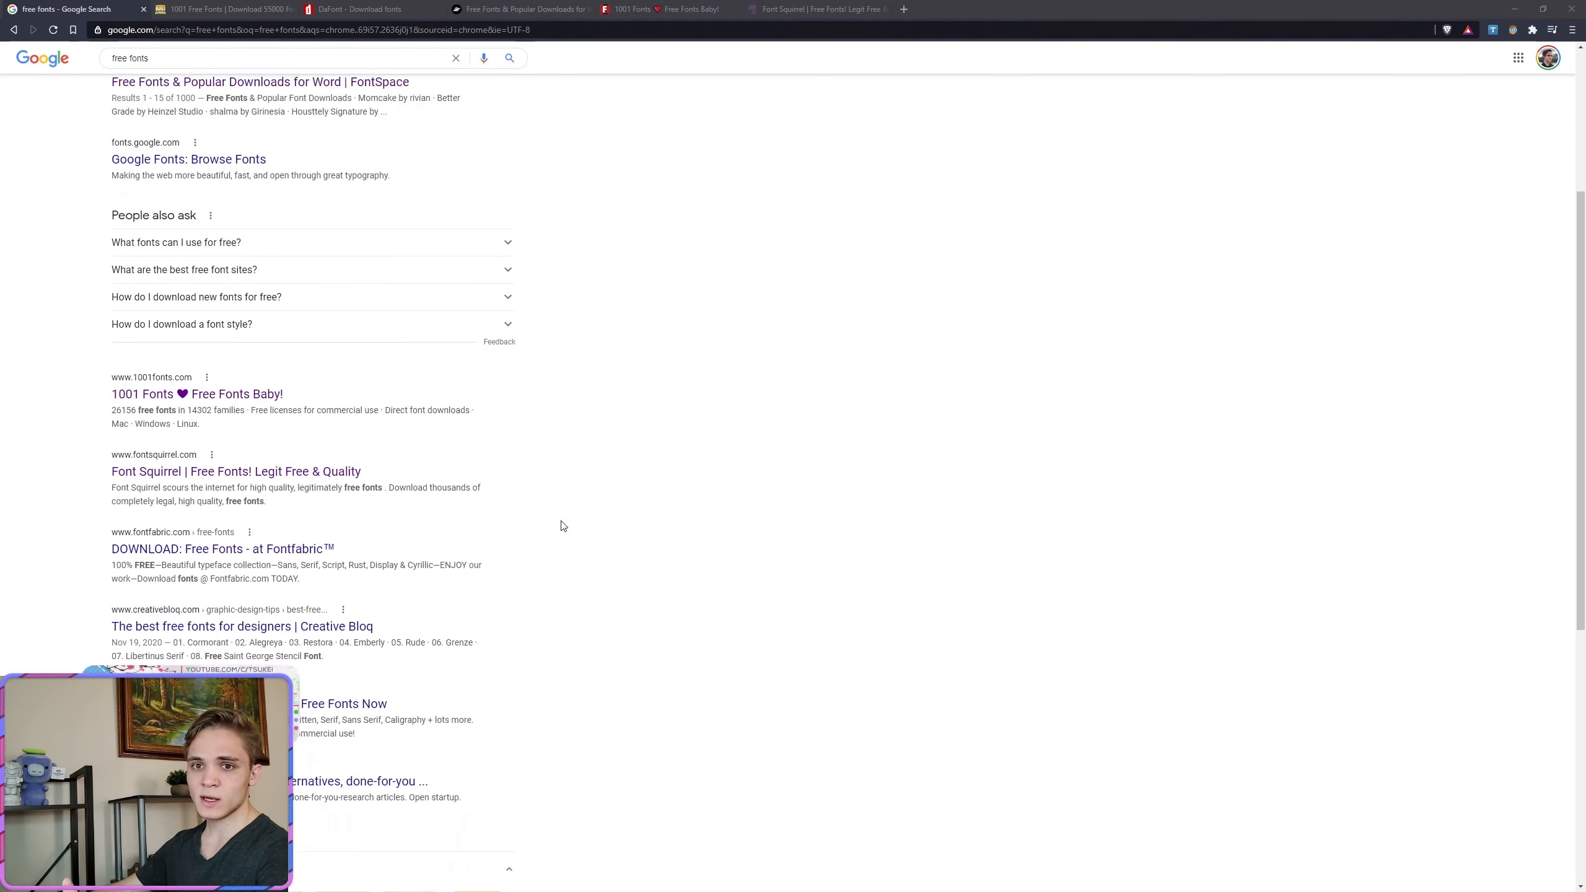
scroll(down, 3)
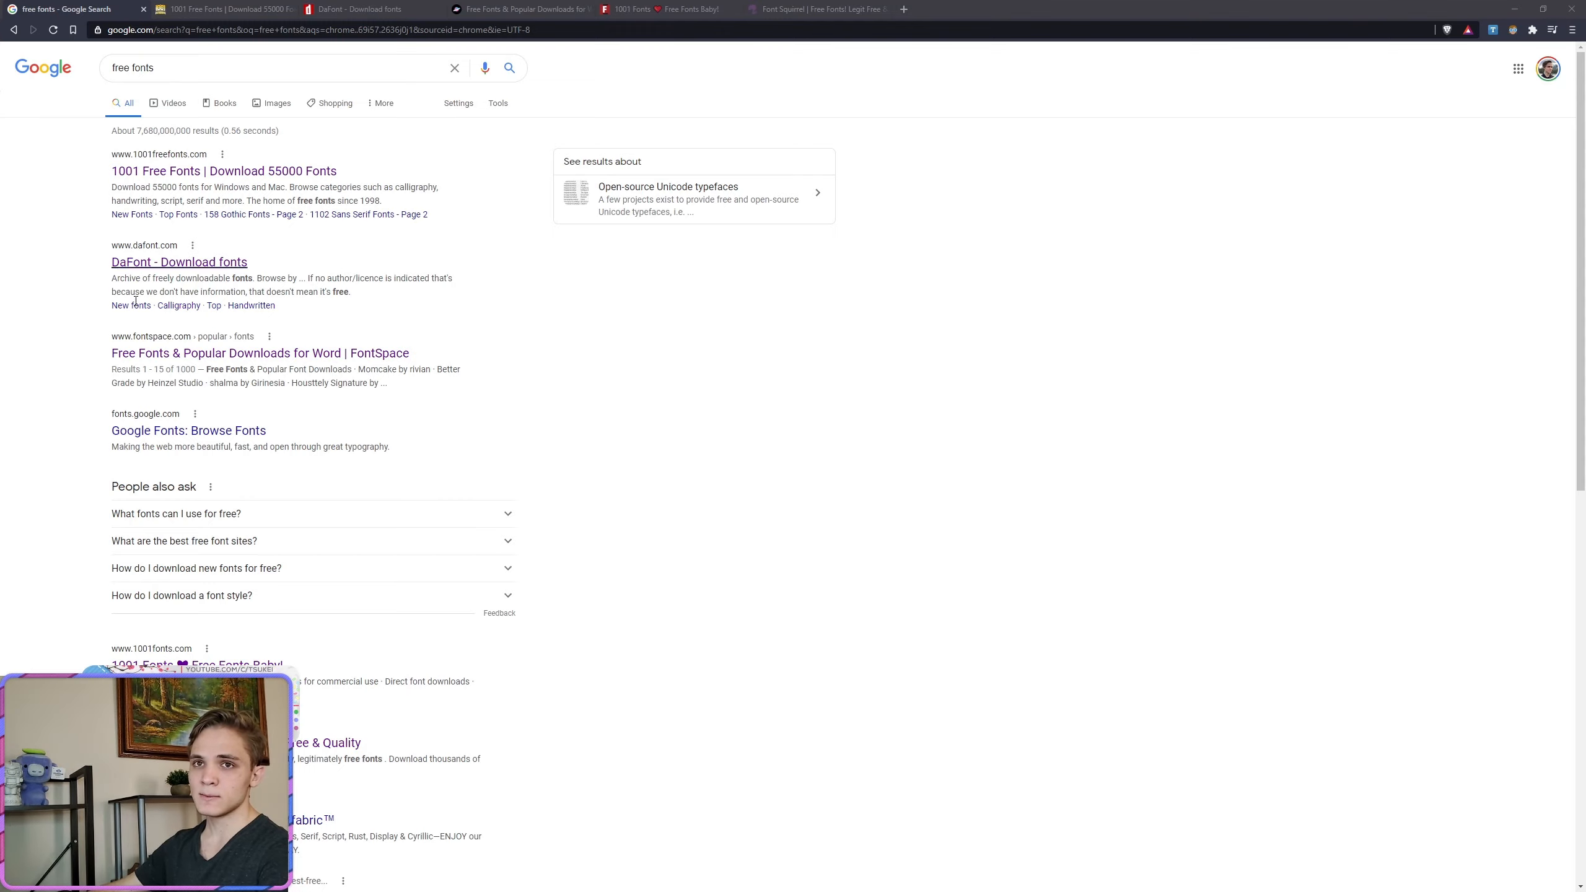
click(222, 9)
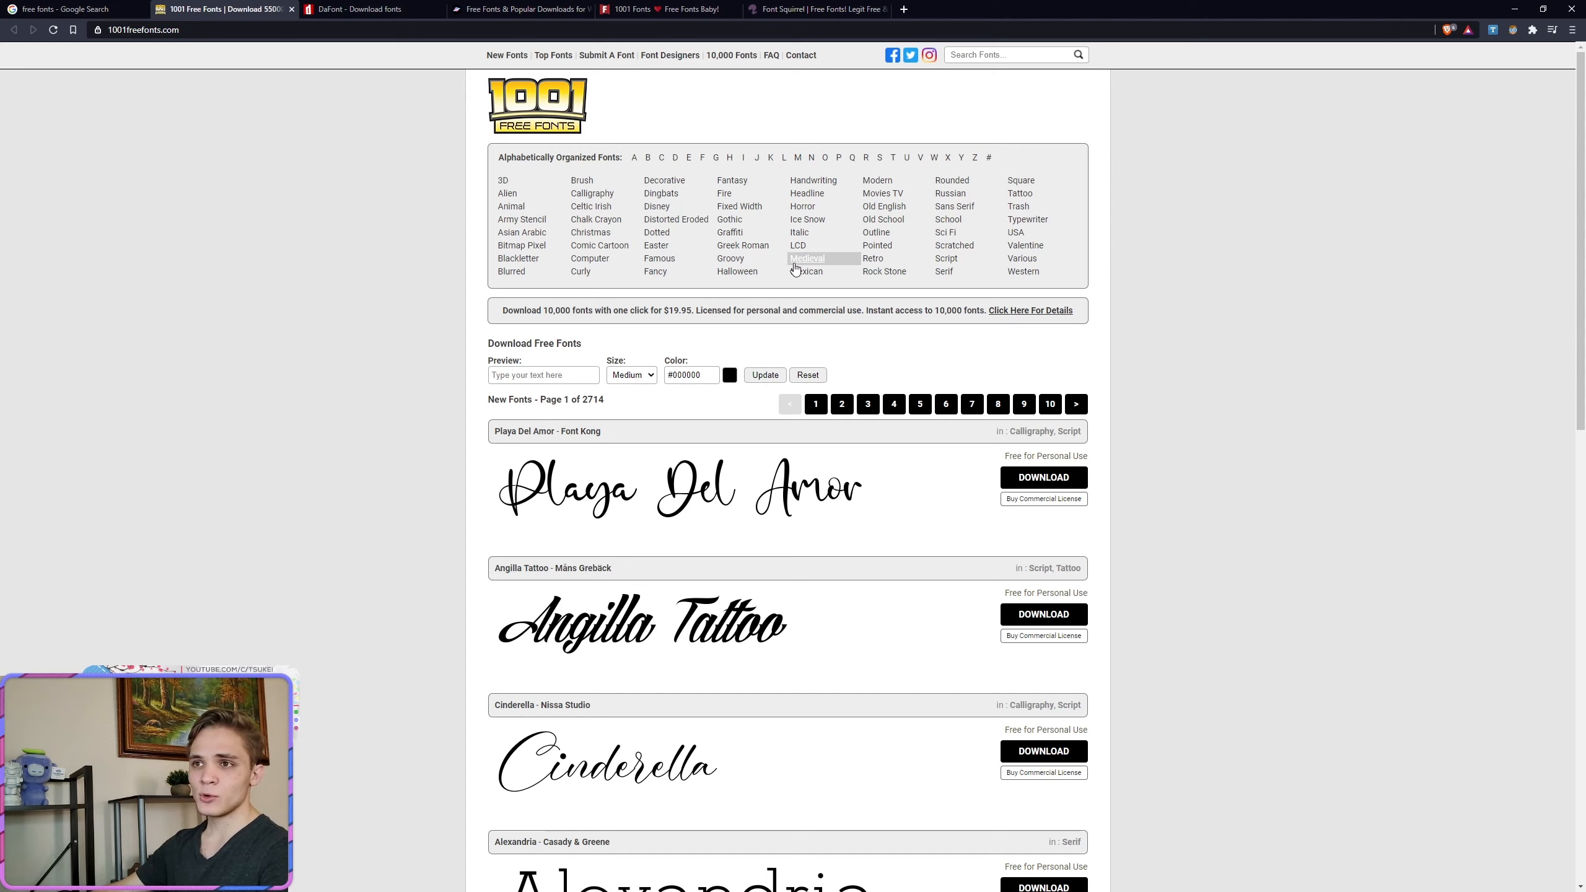
click(807, 258)
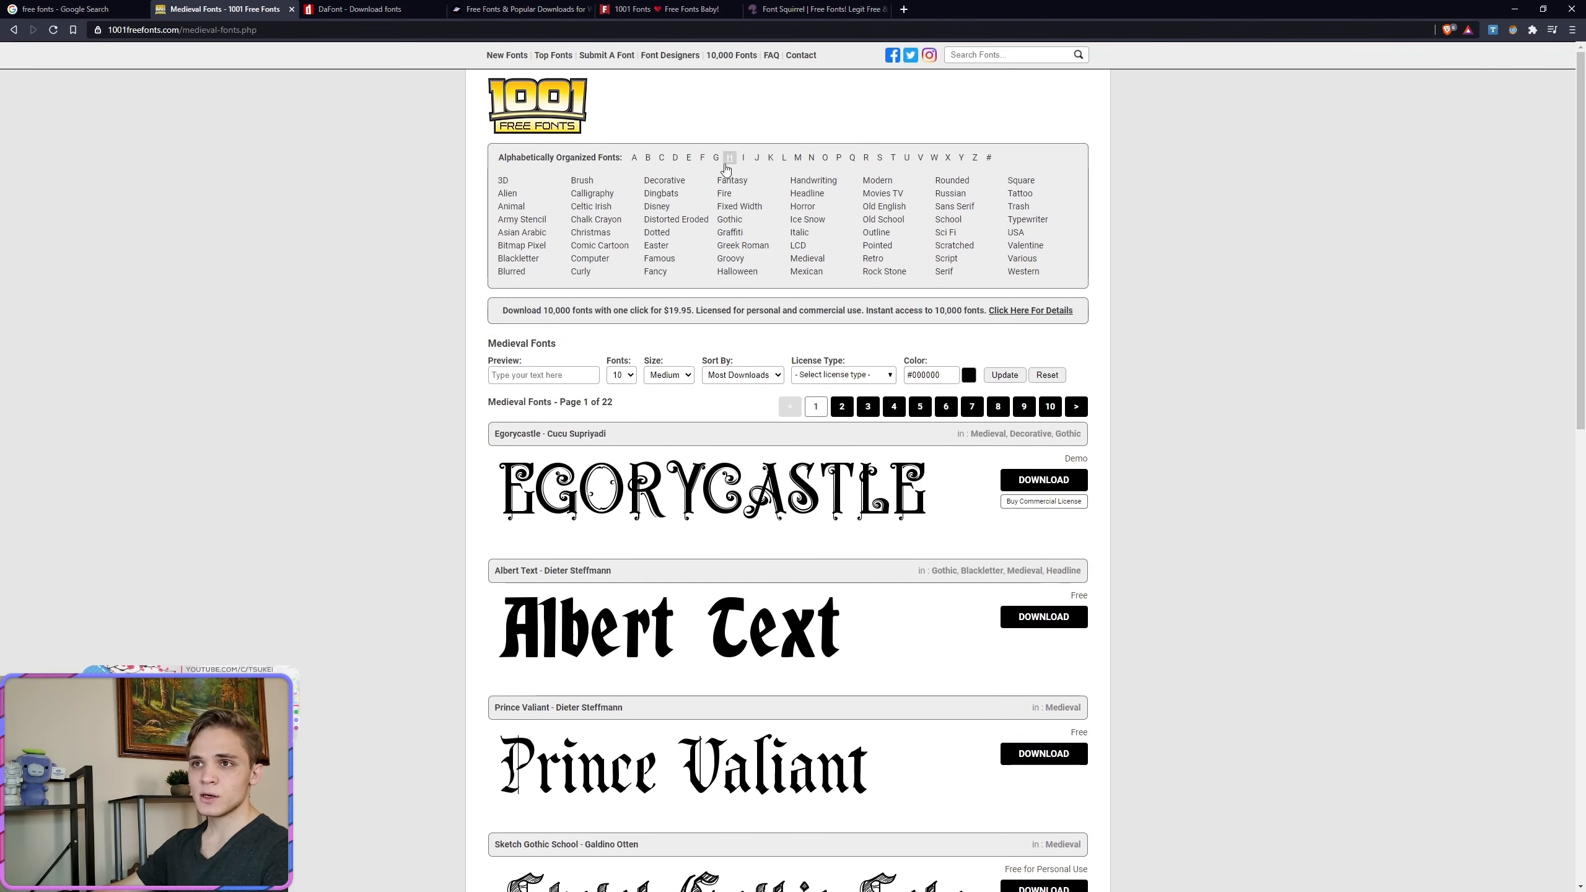
click(724, 194)
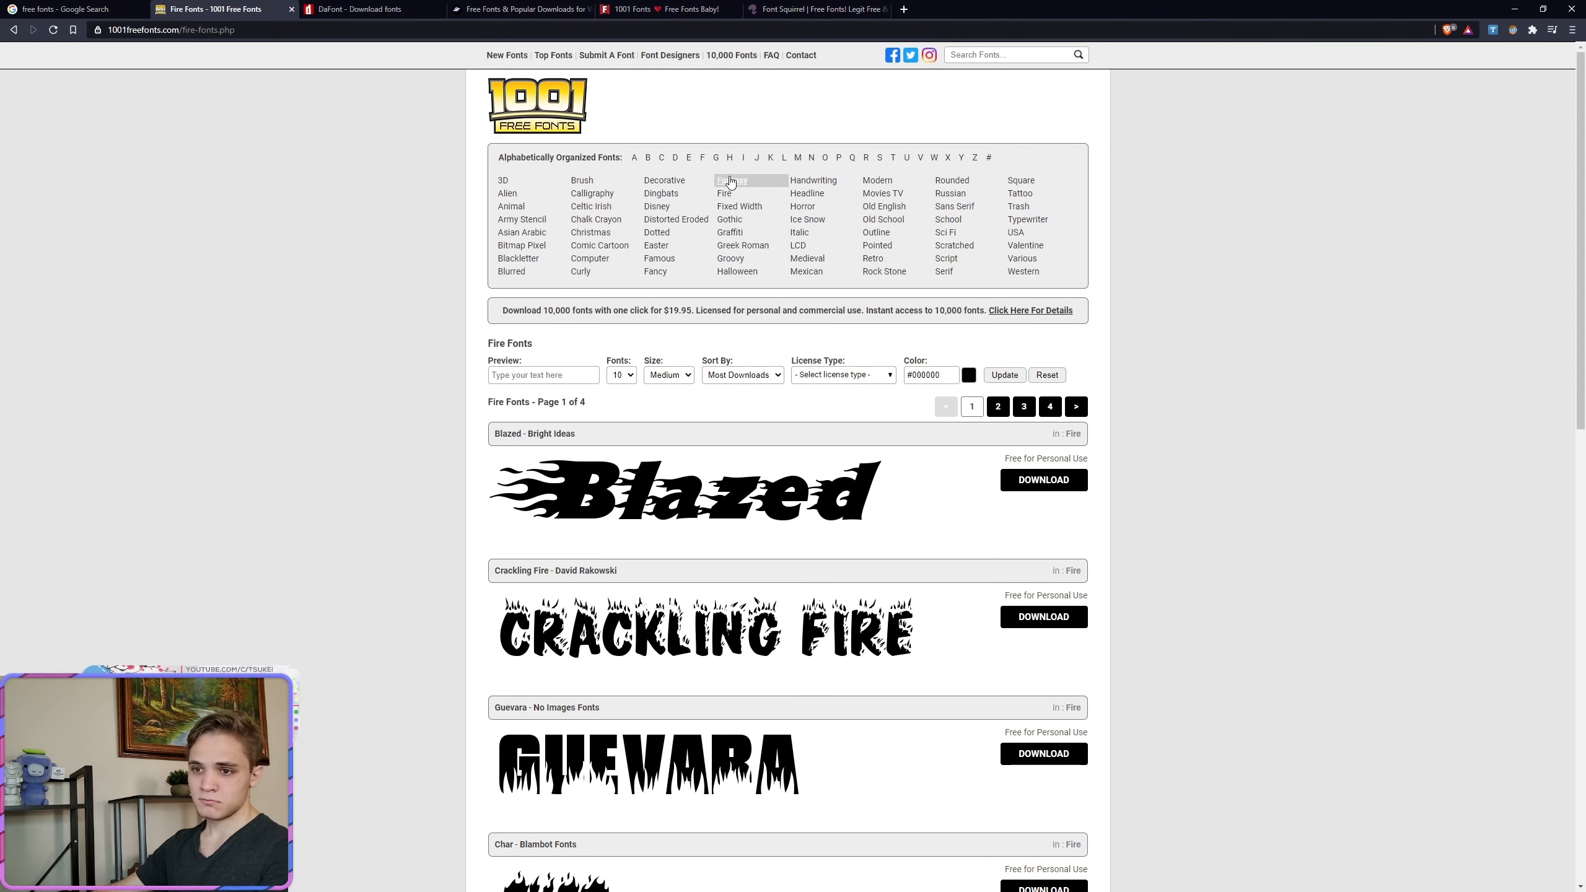
Step: On DaFont, browse Sci-fi then Curly themes at 50 fonts per page, then return to 1001 Free Fonts
click(364, 10)
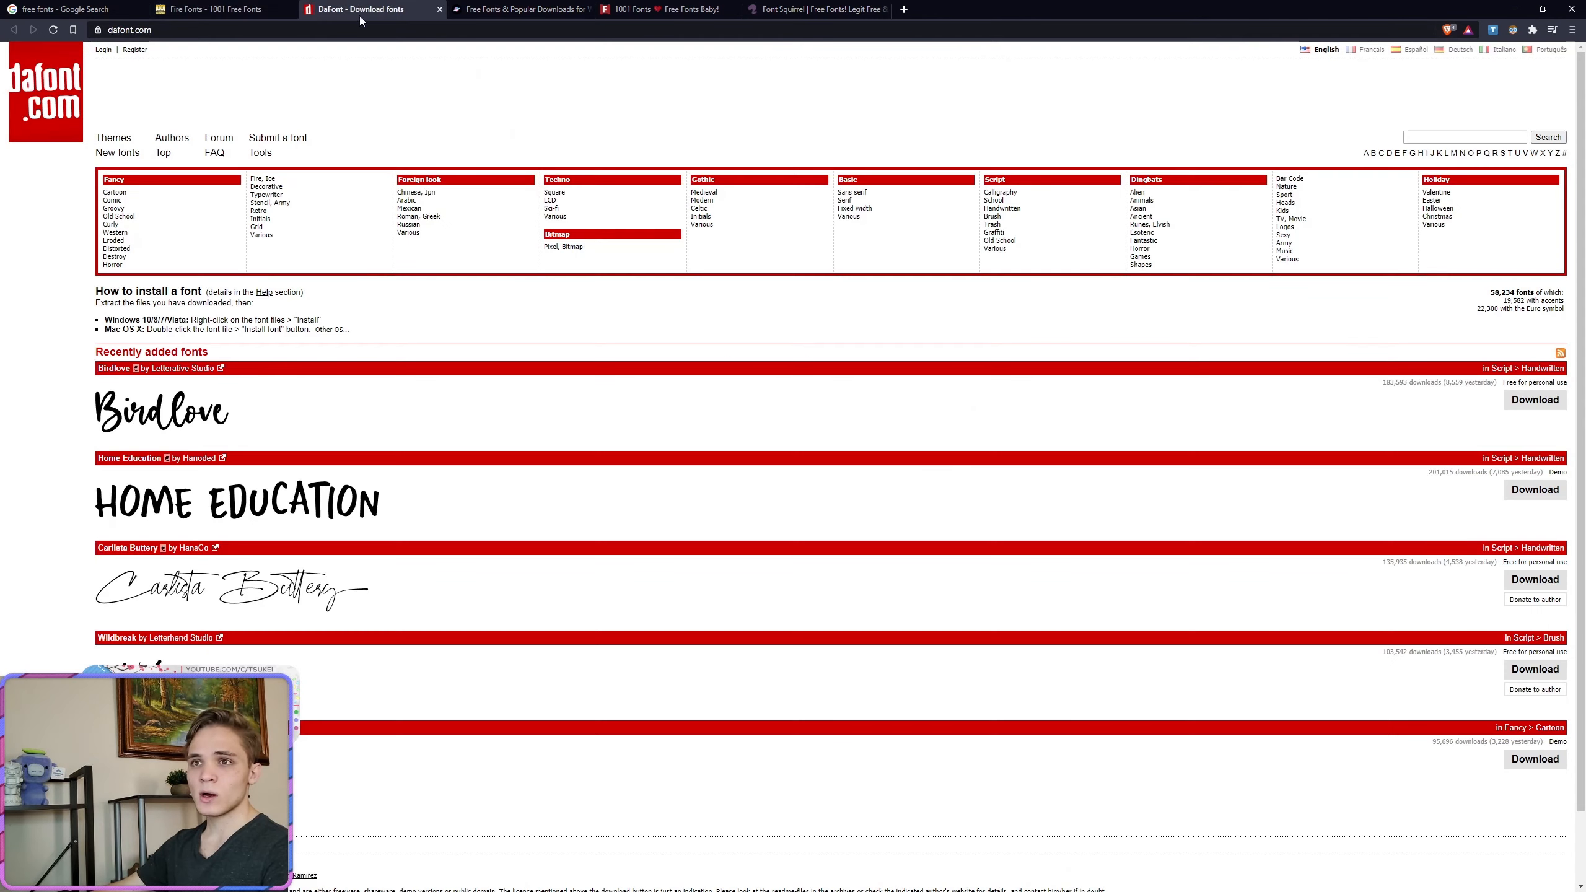
click(552, 208)
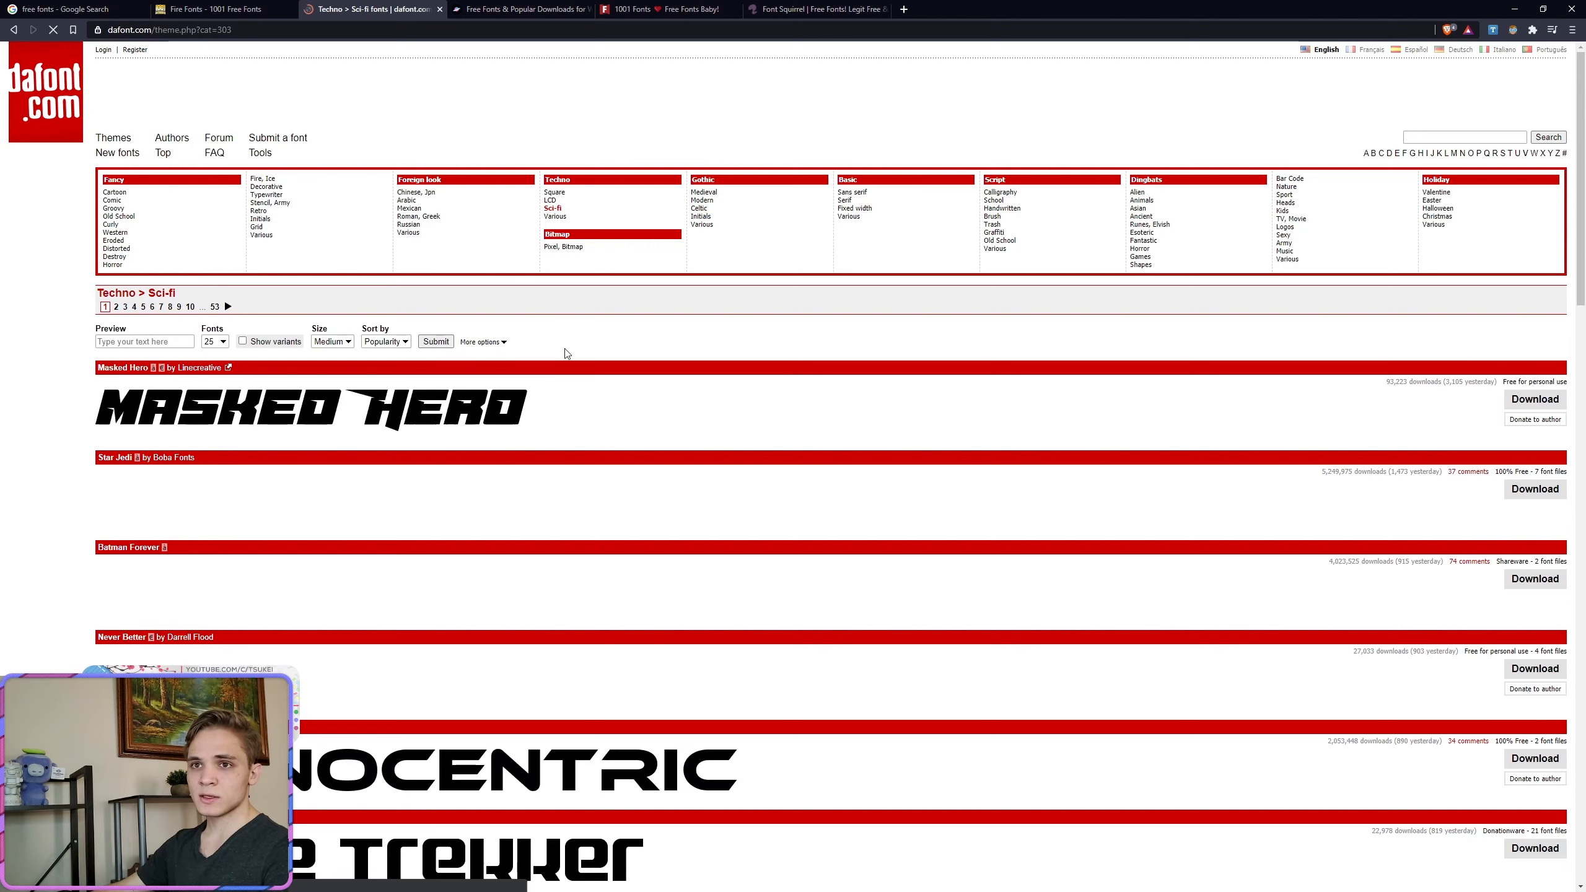
click(112, 224)
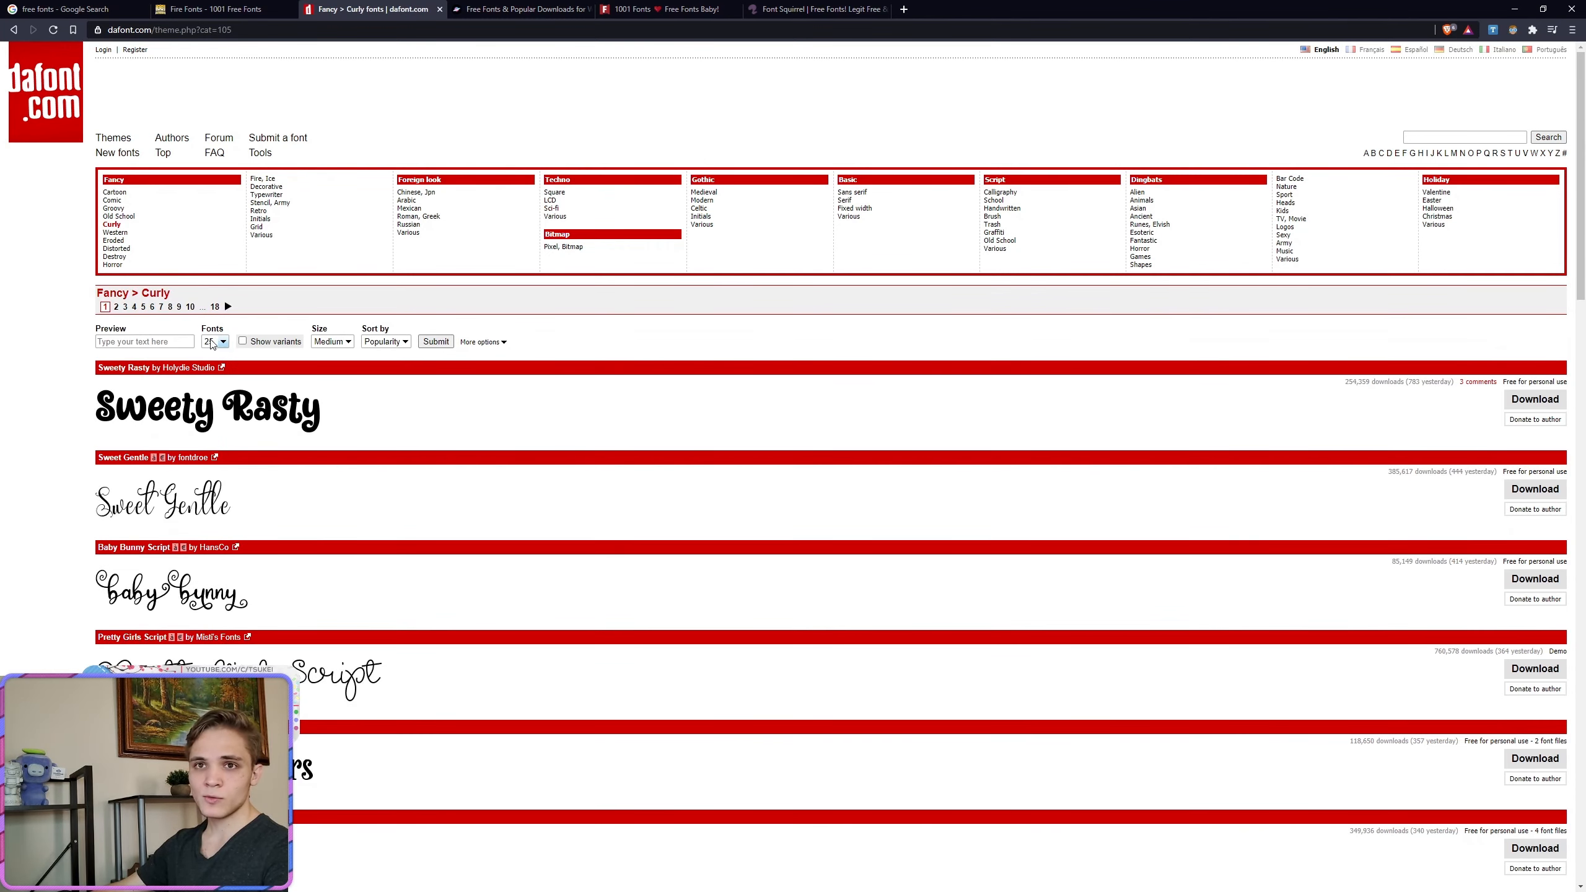
click(213, 341)
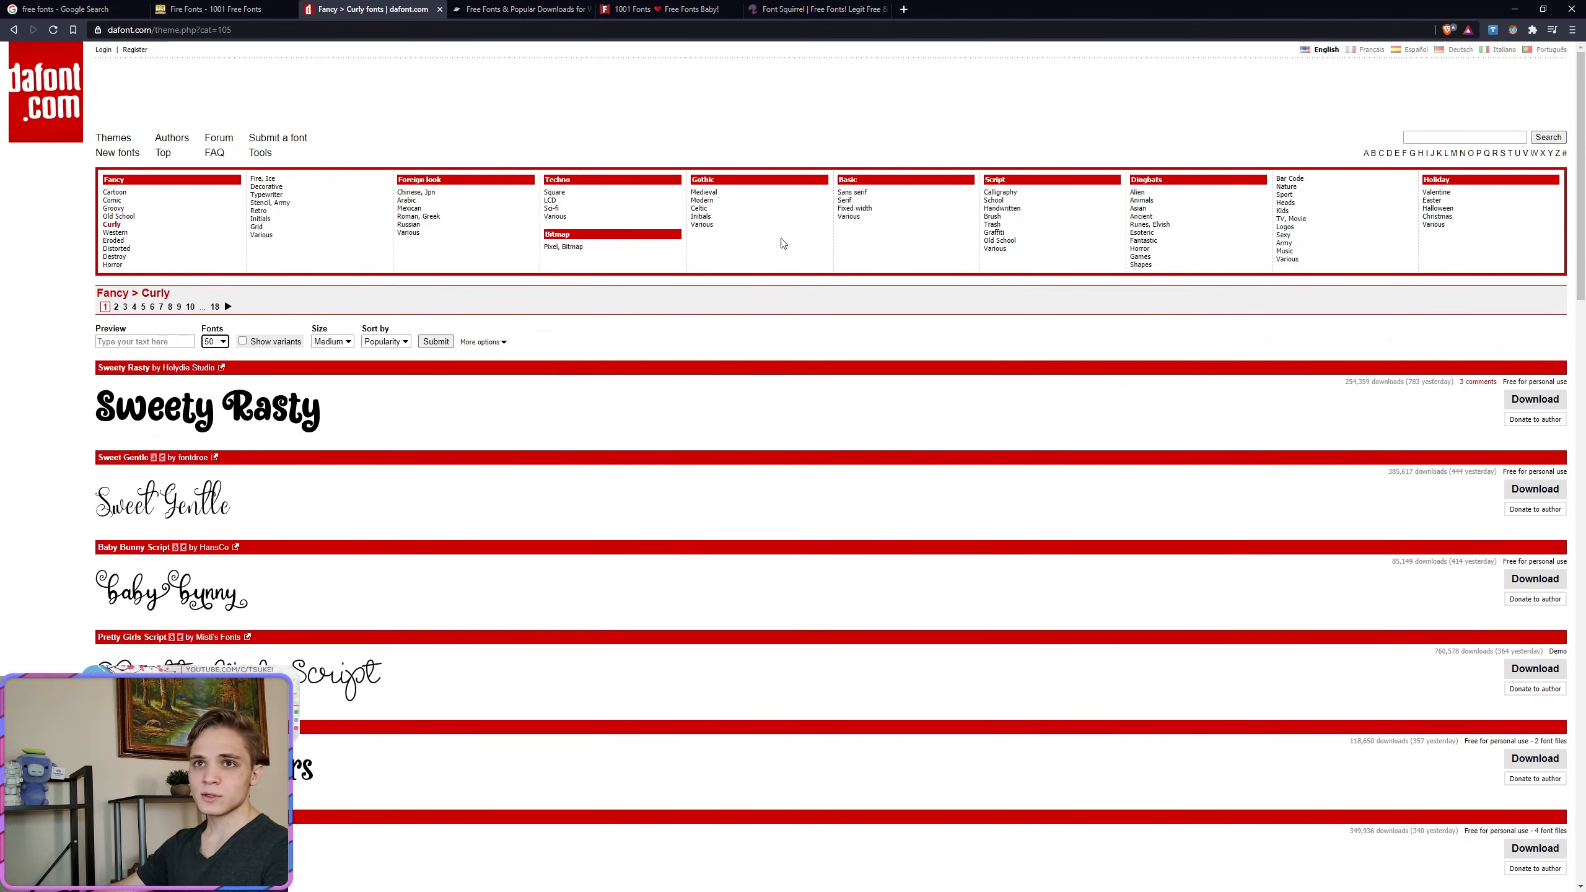
click(520, 10)
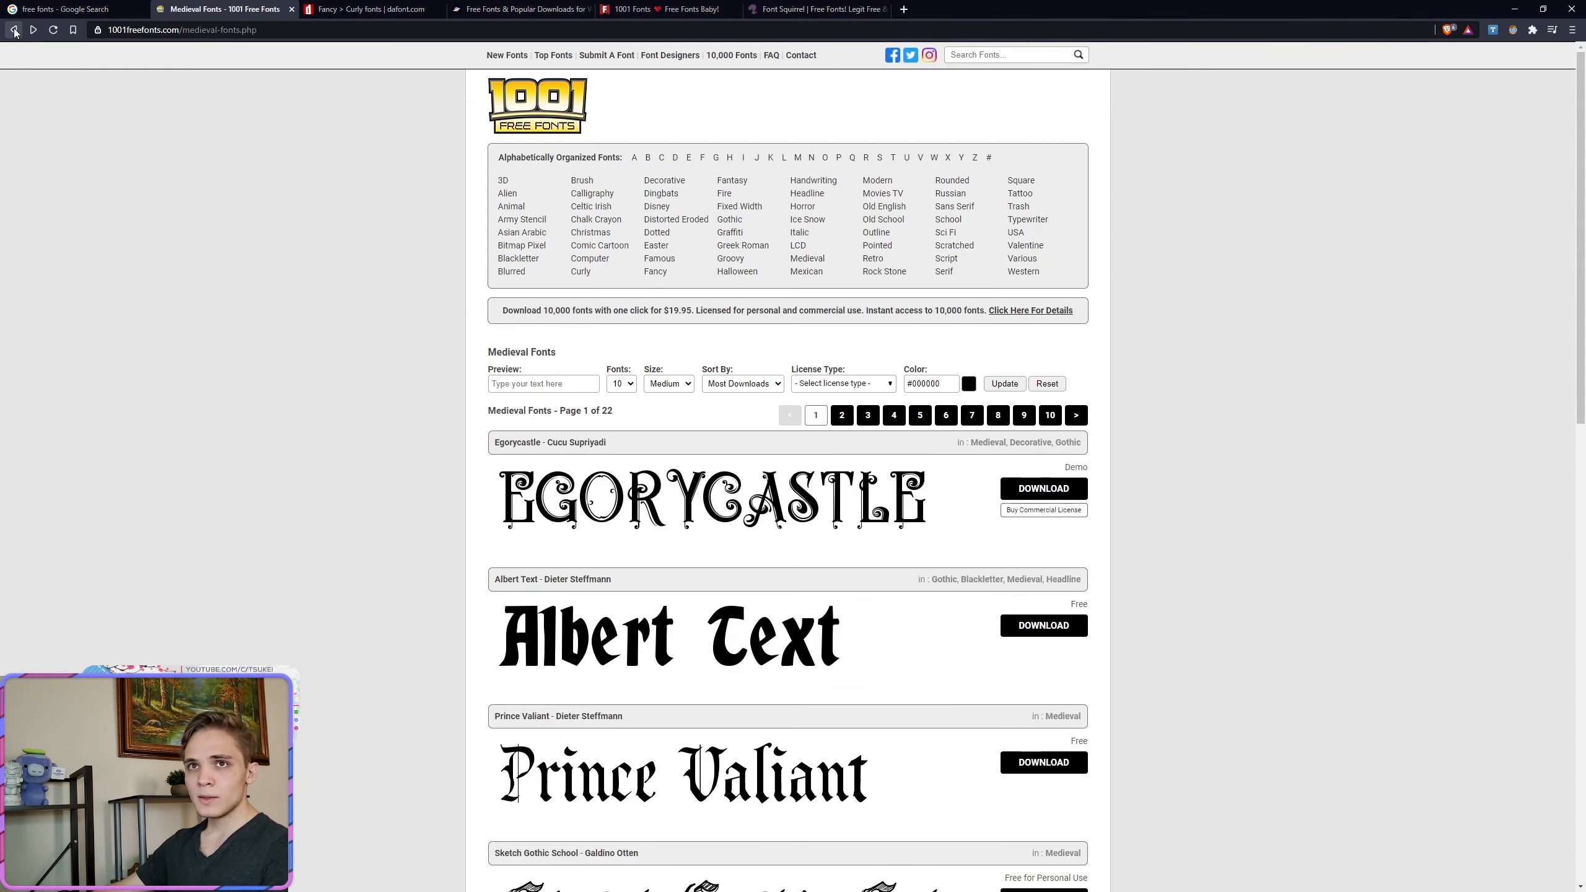
Step: Return to the 1001 Free Fonts homepage and browse the new-fonts list toward Riesling
click(13, 30)
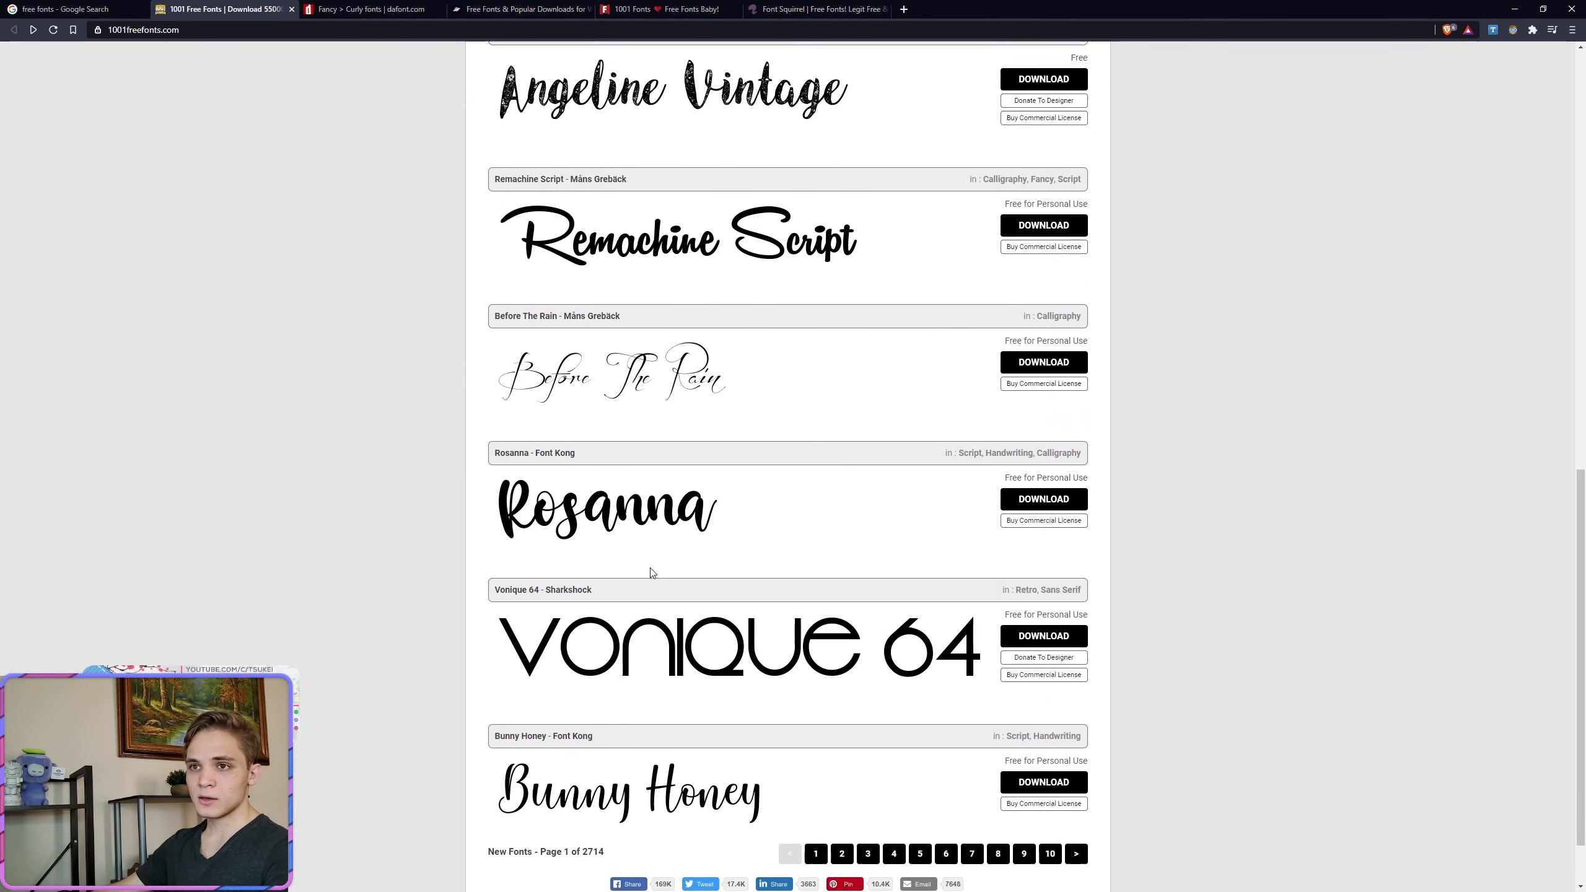
scroll(up, 3)
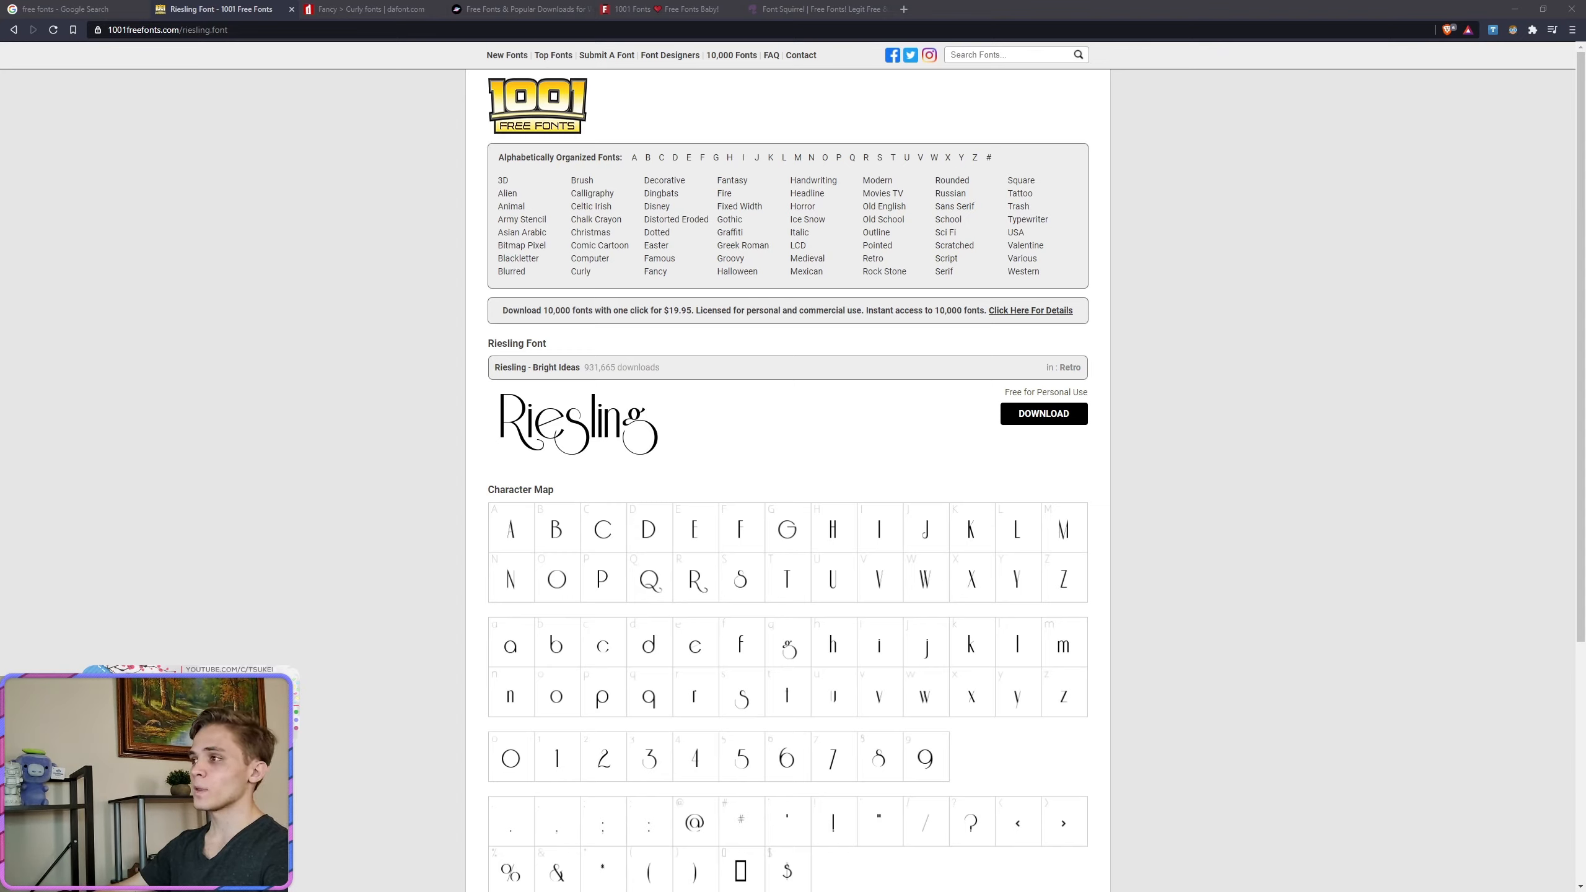
Step: View lato.zip's Lato .ttf files, selecting Black, BlackItalic, BoldItalic and ending on Lato-Black.ttf
click(602, 271)
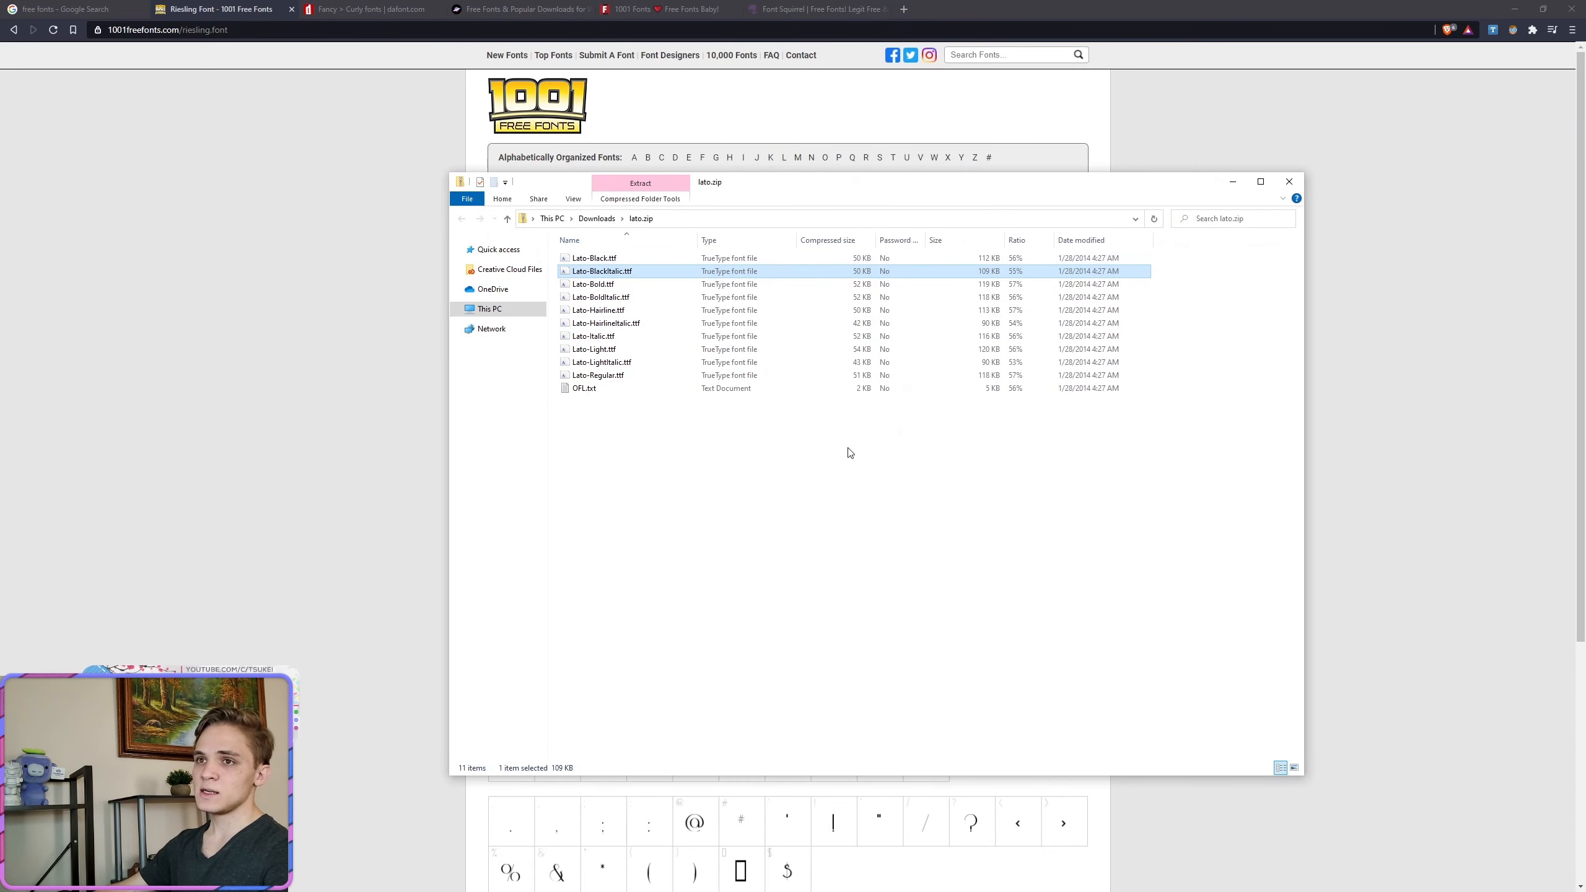
click(585, 388)
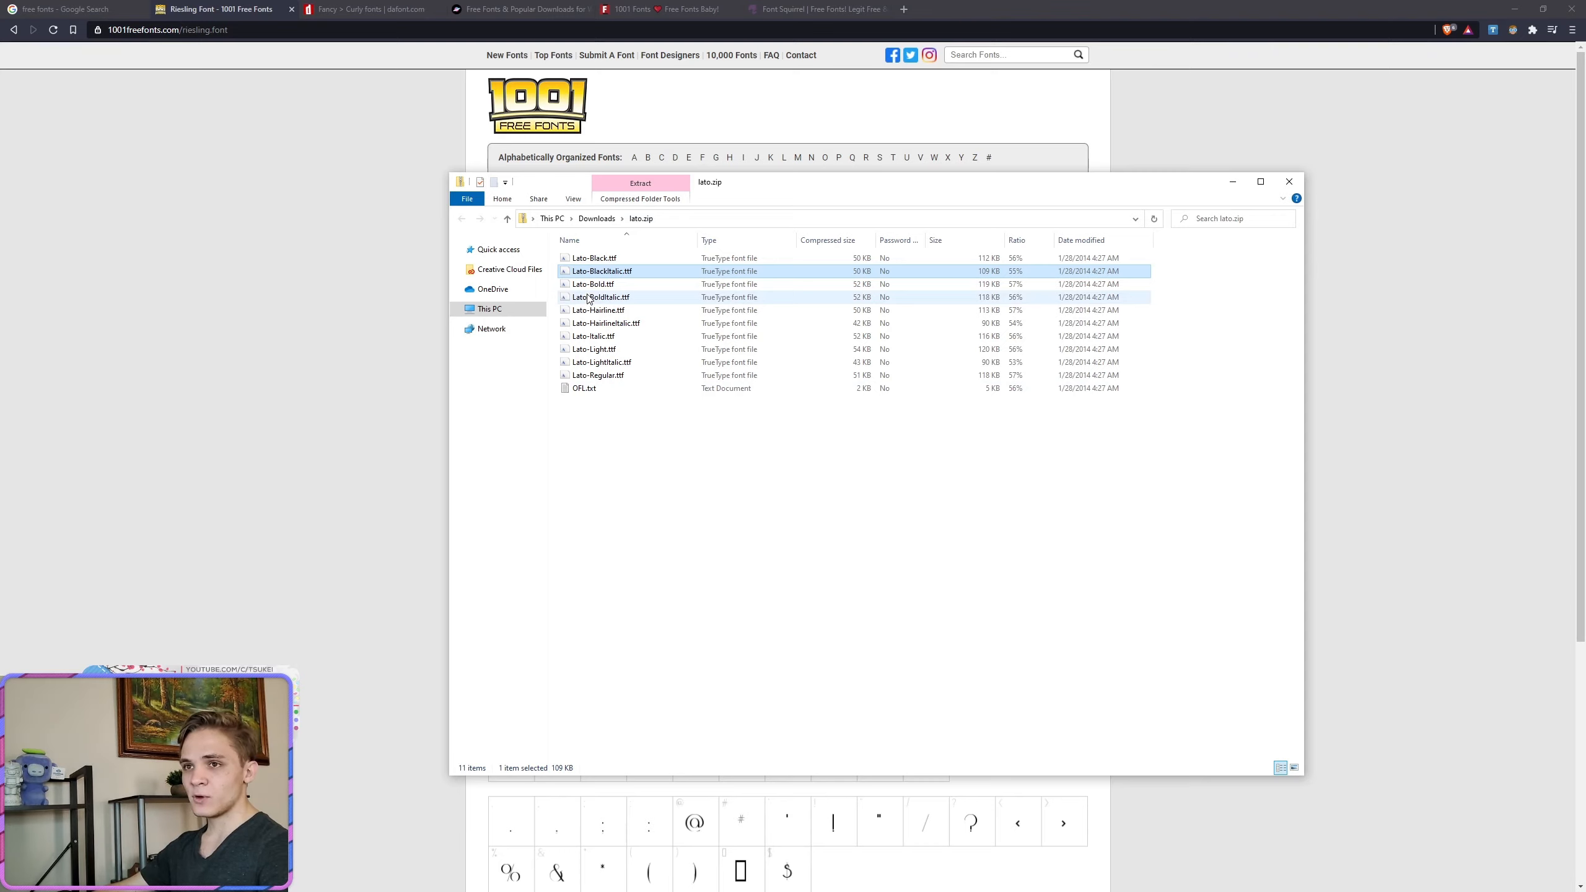
click(594, 258)
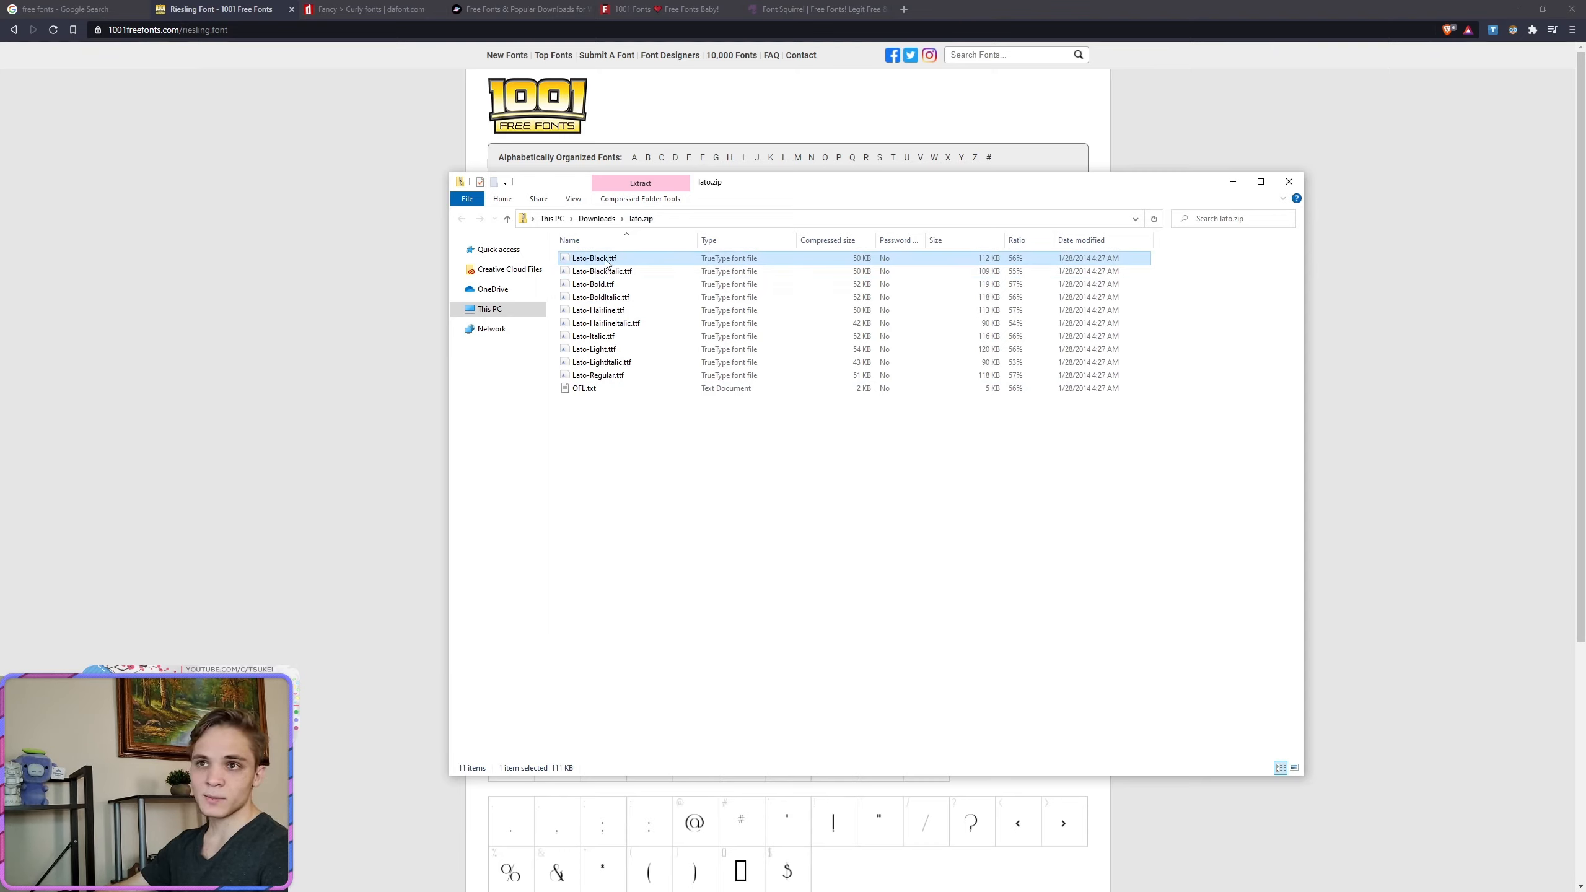
click(602, 271)
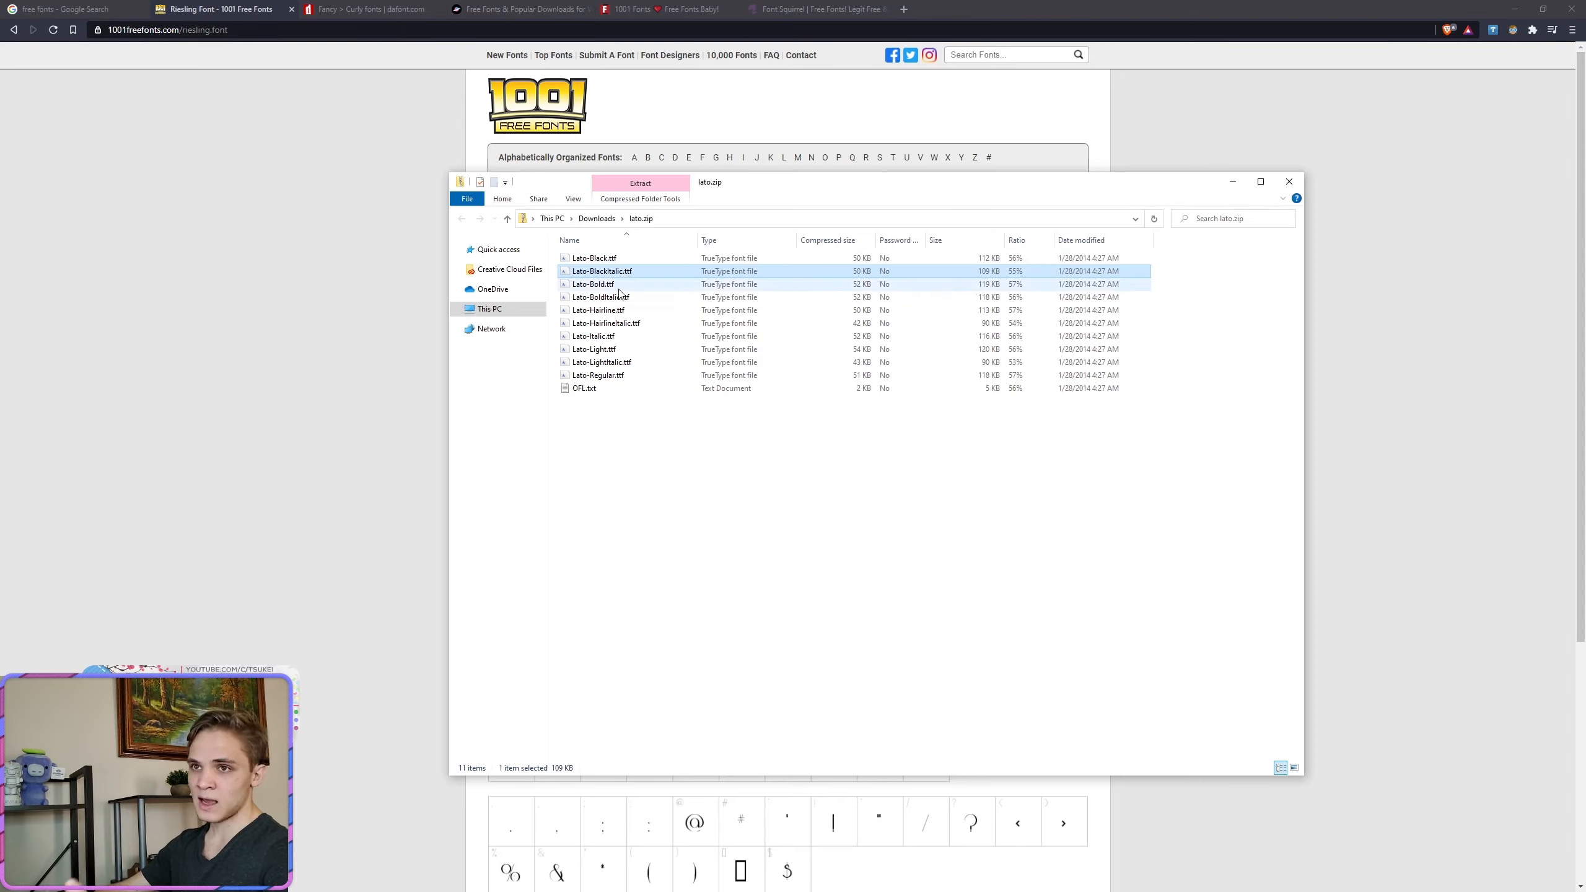
click(602, 296)
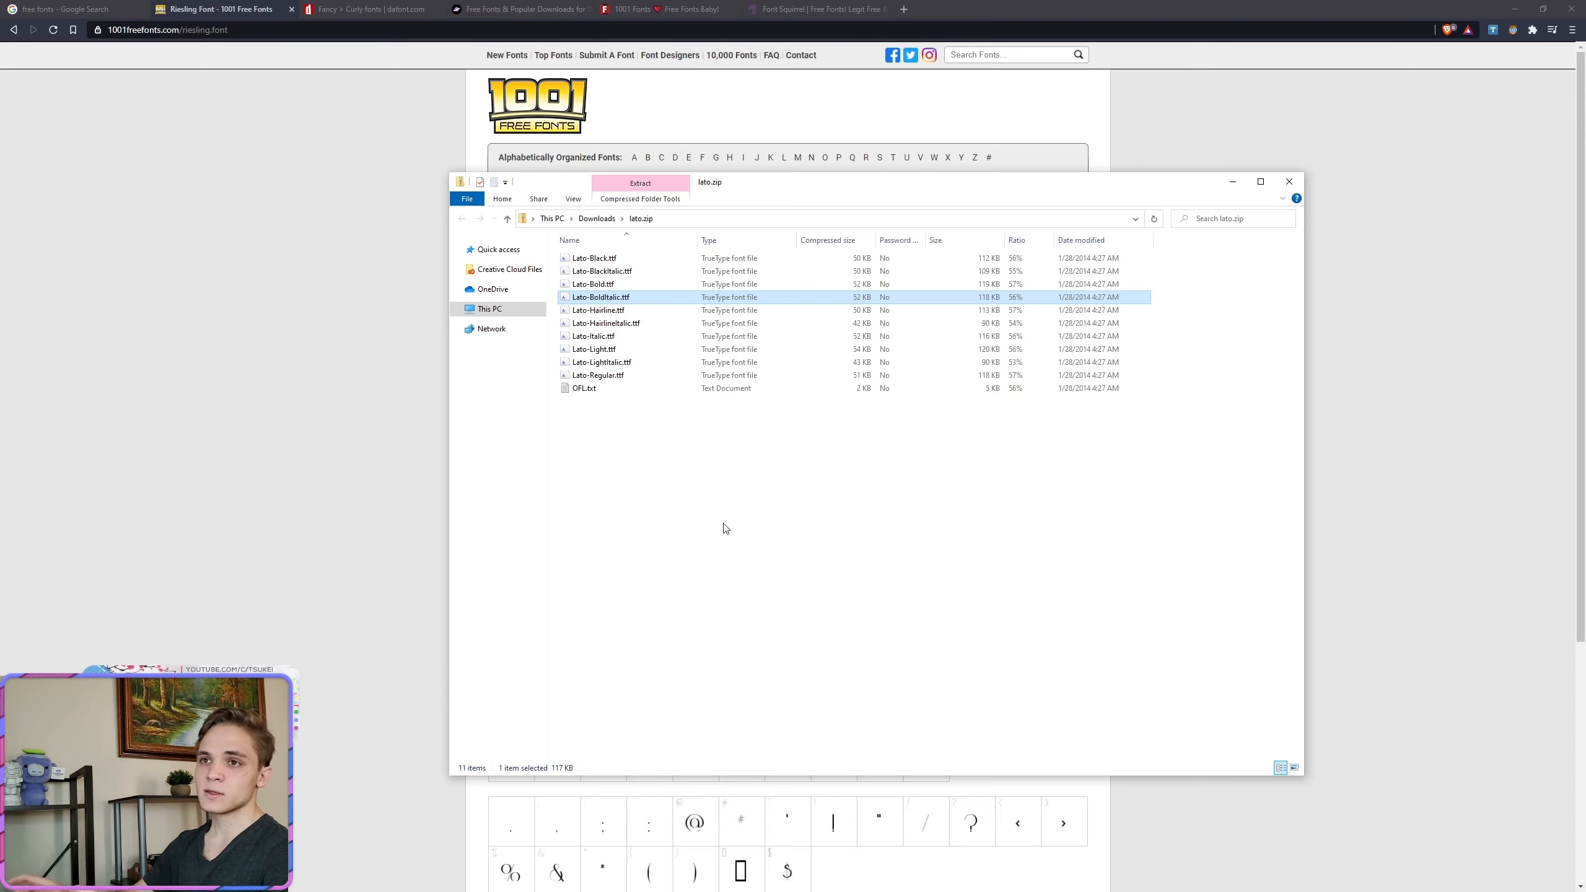
mouse_move(607, 296)
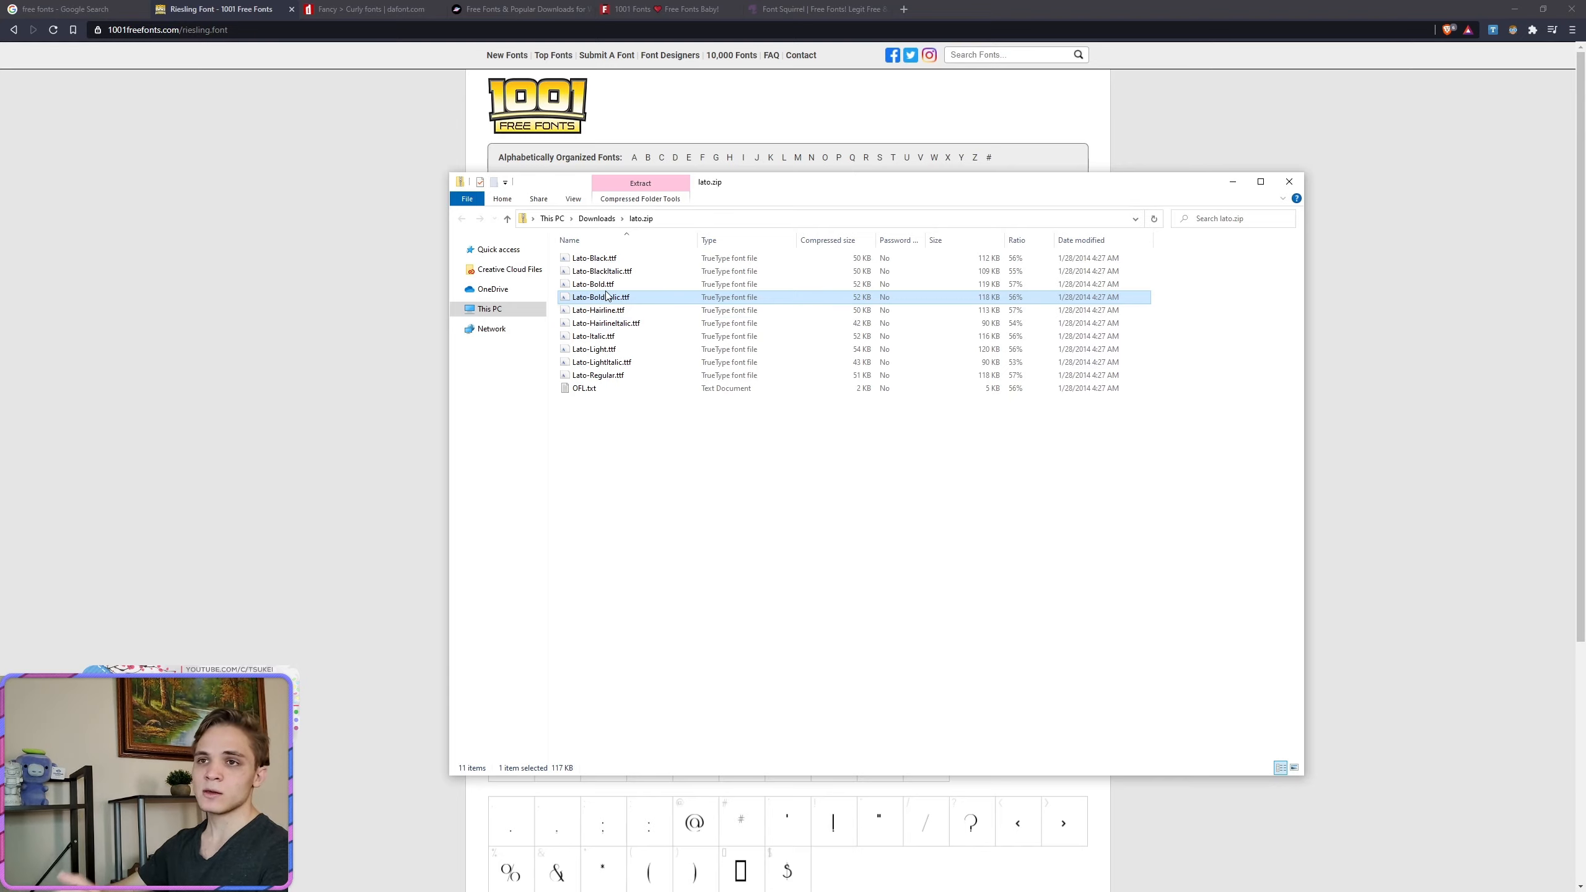
click(594, 258)
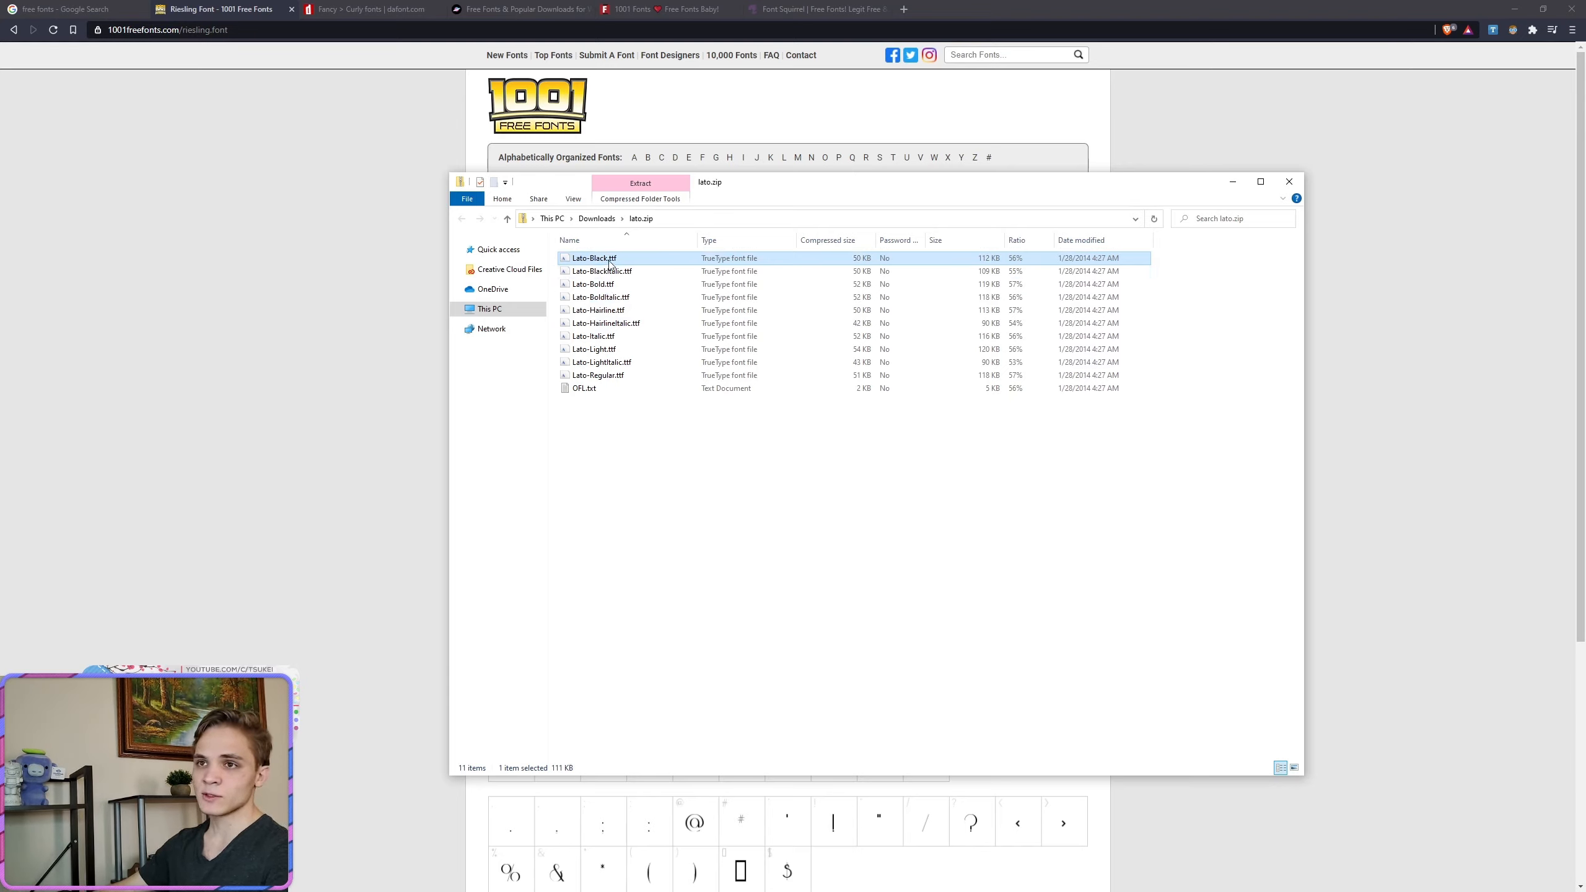
Step: Preview Lato-Black.ttf, install the Lato Black font, and close the viewer
double_click(593, 258)
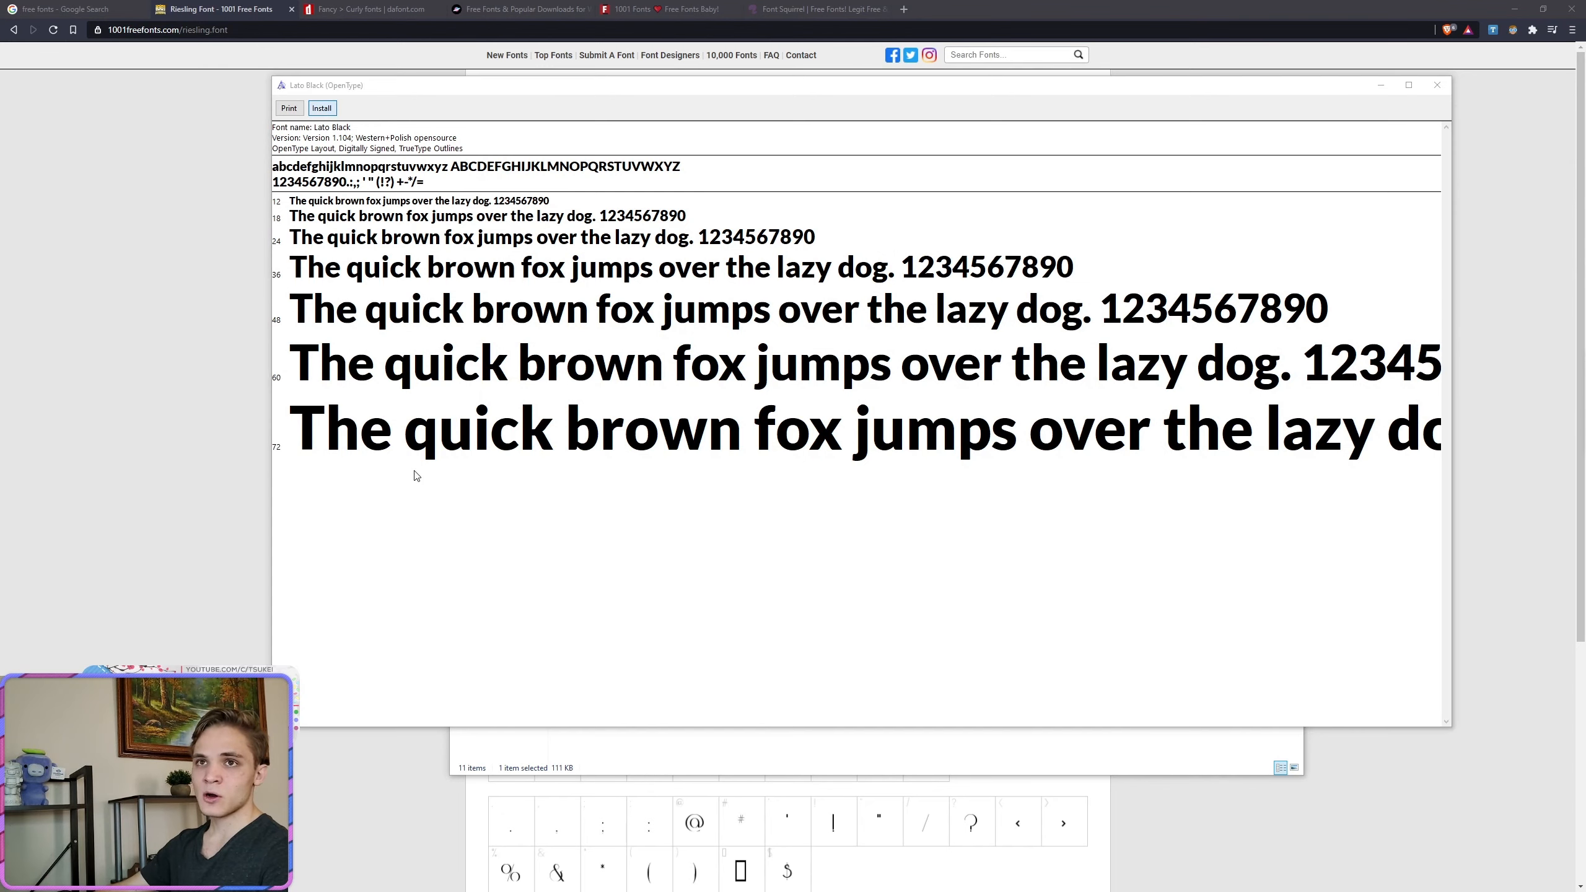
click(322, 108)
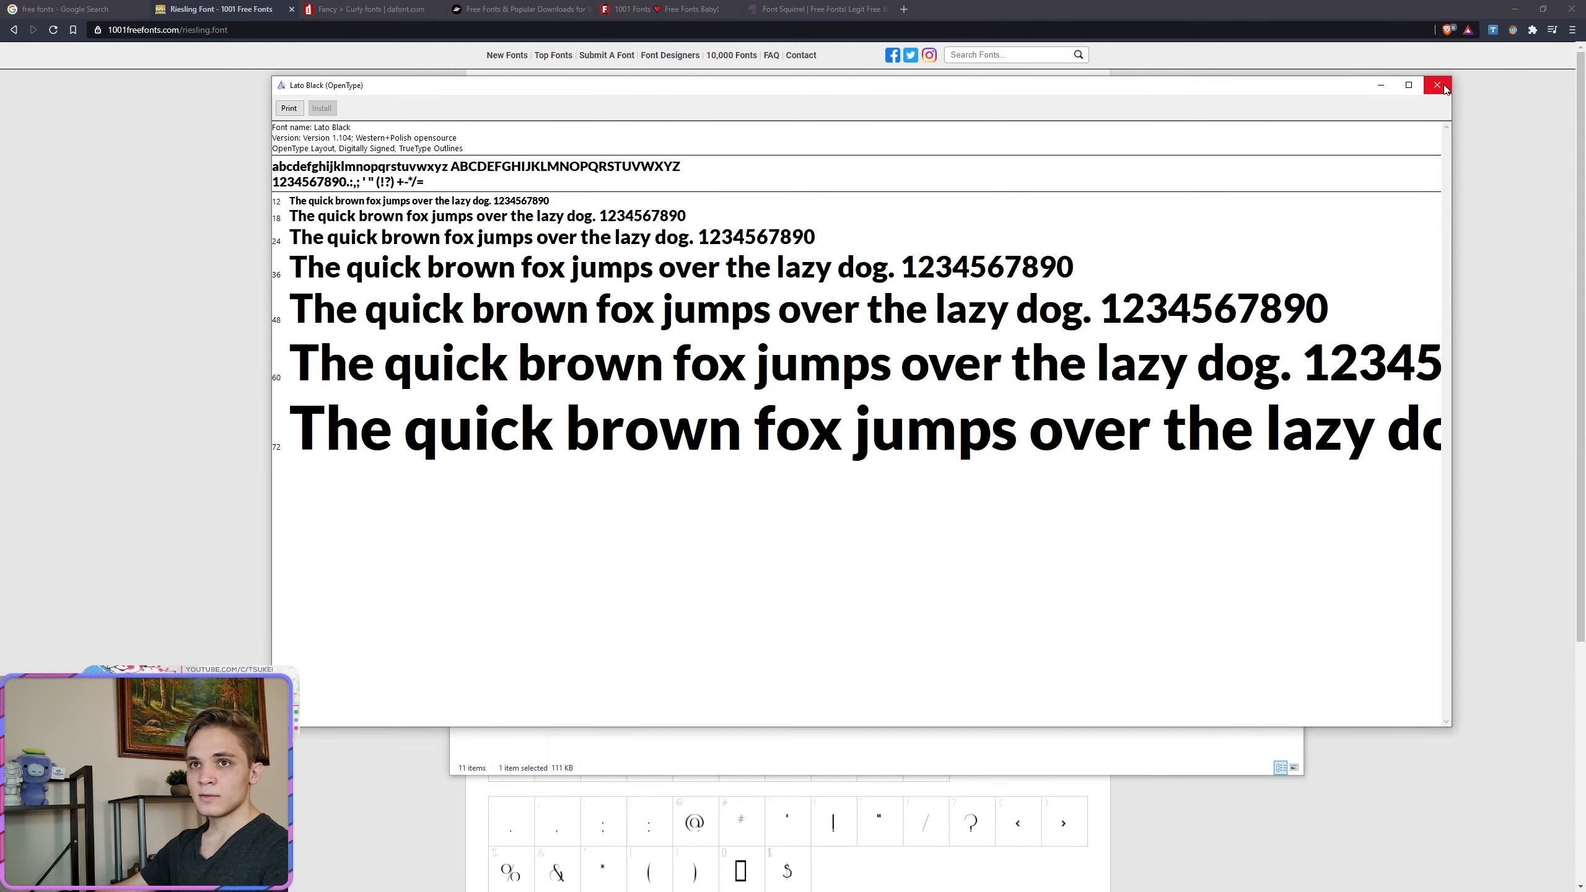
click(1436, 85)
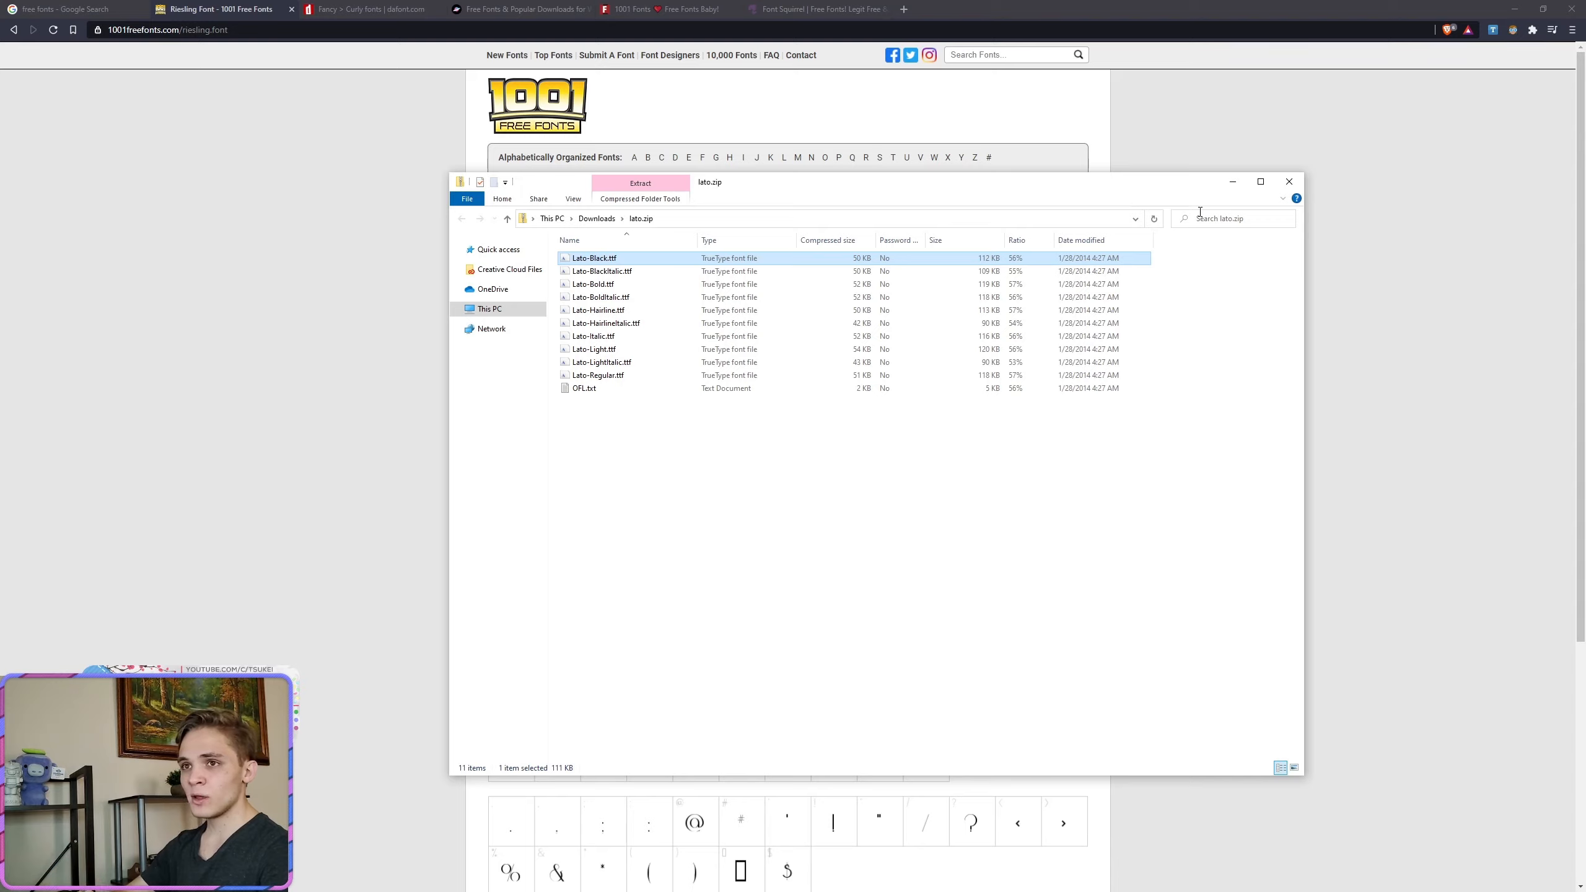